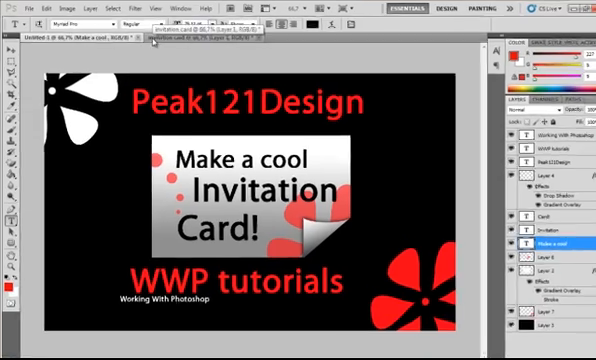
Step: Add red 'Peak121Design' text across the top of the curled white card
left_click(228, 44)
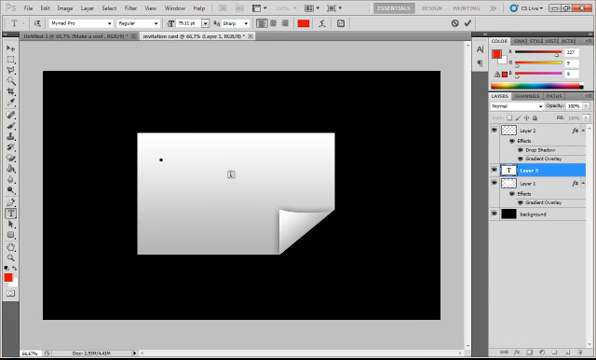
type("Peak121")
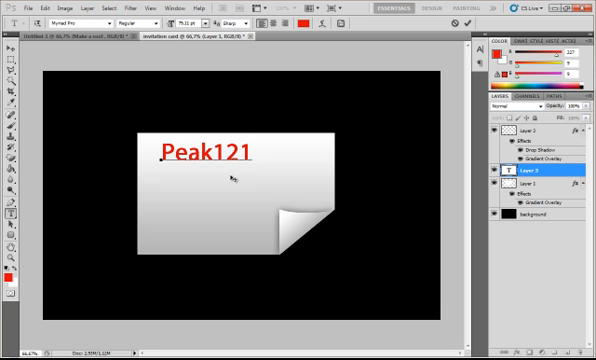
type("Design")
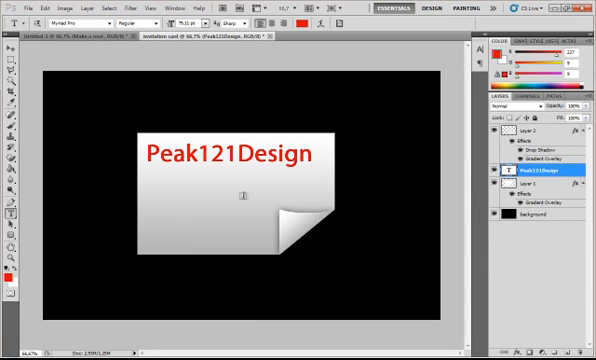
mouse_move(158, 198)
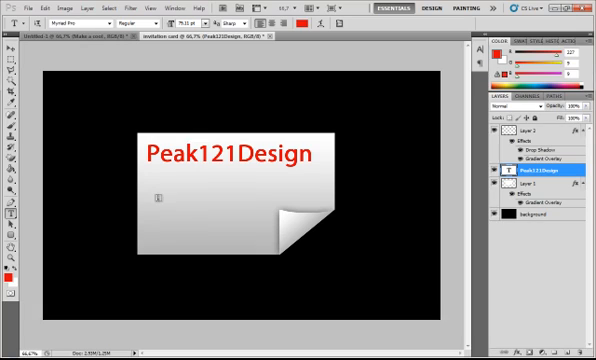
mouse_move(196, 174)
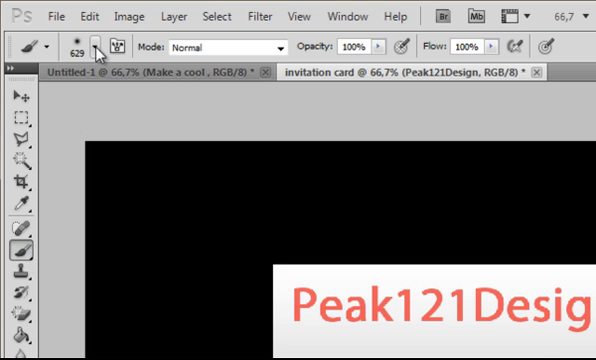
Step: Browse the available brush presets for the Brush tool
left_click(92, 48)
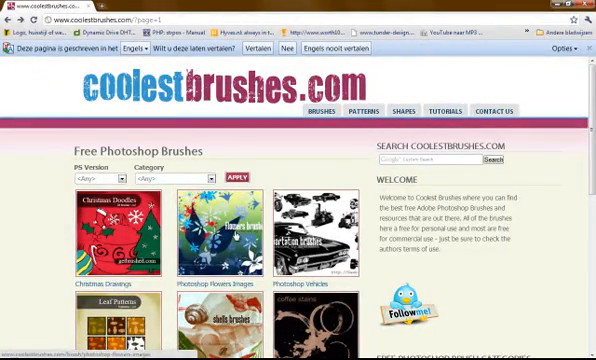
Step: Download the Photoshop Flowers Images brush pack from coolestbrushes.com
scroll("down", 3)
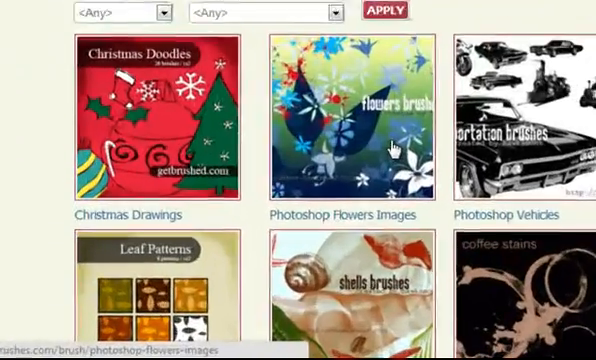
left_click(344, 120)
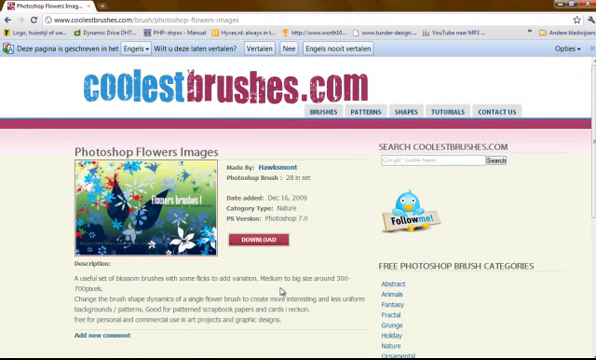
left_click(258, 240)
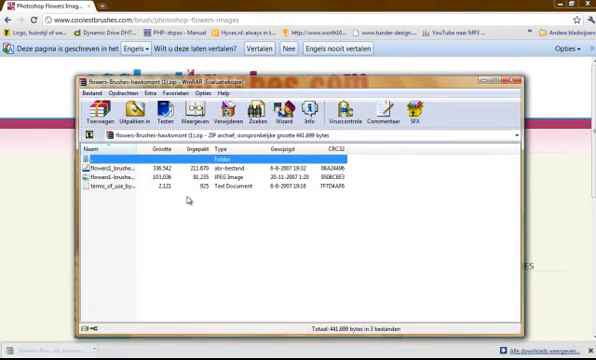
Step: Extract the .abr flower brush file from the downloaded archive
left_click(130, 164)
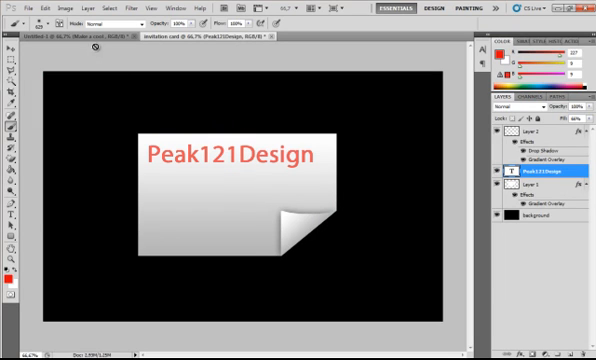
Step: Paint a trial stroke of red dots near the card's lower-left corner and undo it
left_click(60, 28)
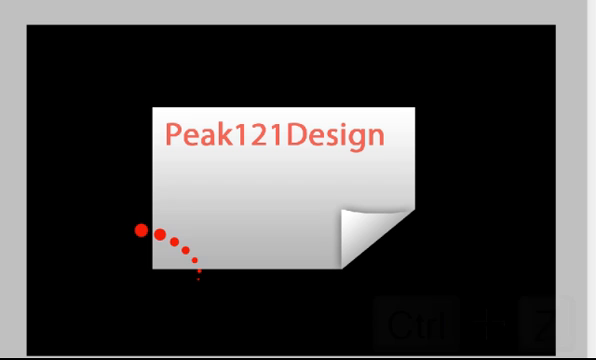
key("ctrl+z")
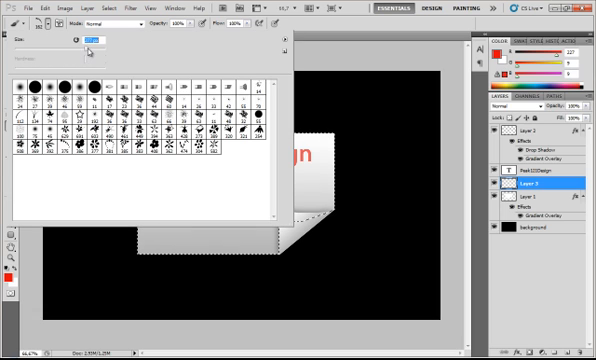
Step: Step back the earlier dot strokes and paint a curving trail of shrinking red dots on the left
left_click_drag(164, 196, 256, 276)
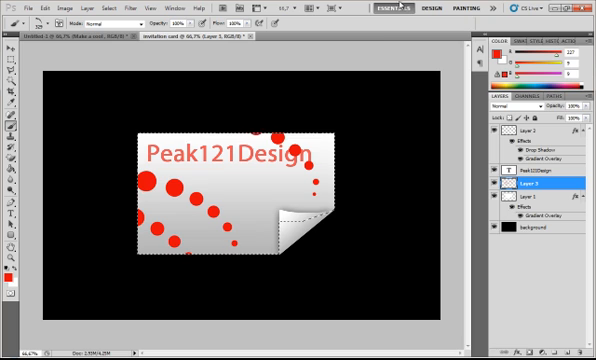
key("ctrl+alt+z")
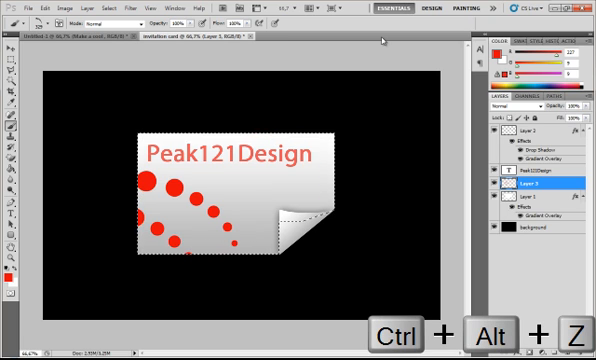
key("ctrl+alt+z")
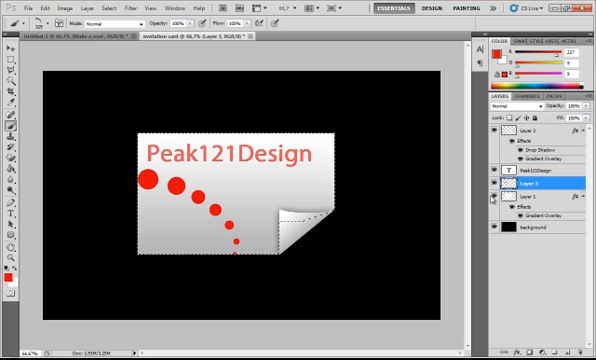
left_click(60, 24)
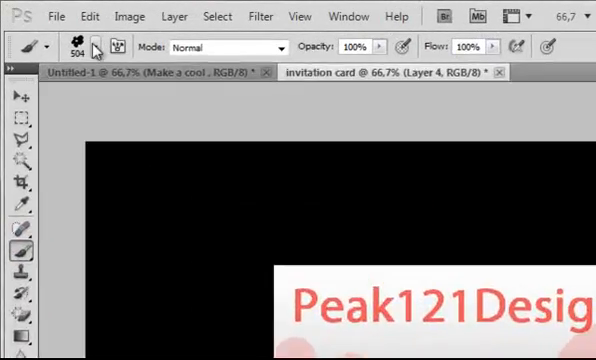
Step: Stamp a white flower top-left and a red flower bottom-right with a flower brush
left_click(94, 48)
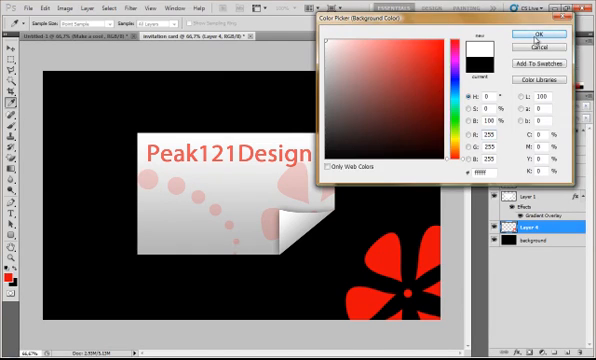
left_click(536, 34)
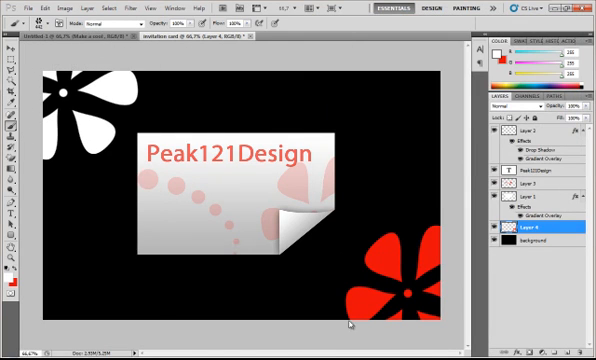